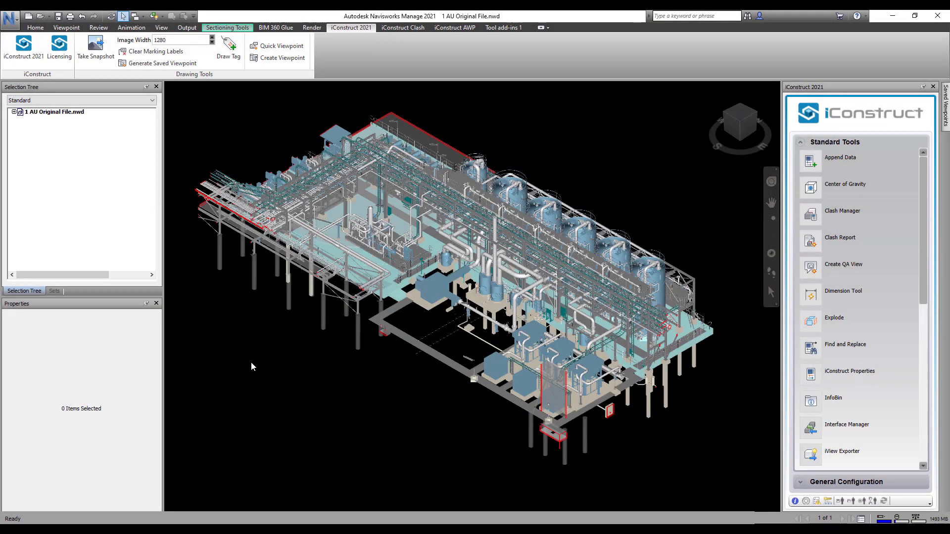
# - Expand the model tree, select an equipment box and view its iConstruct discipline and equipment number
pyautogui.click(13, 112)
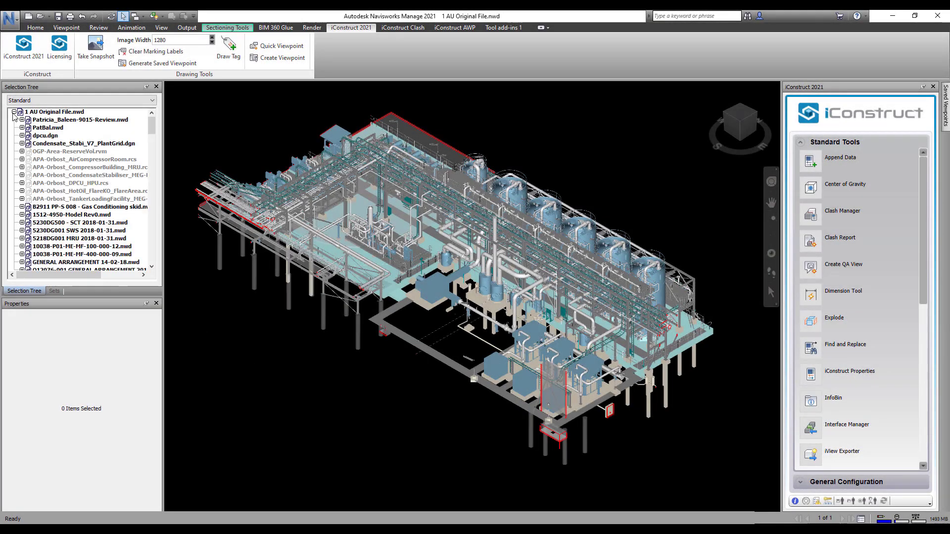
pyautogui.click(19, 120)
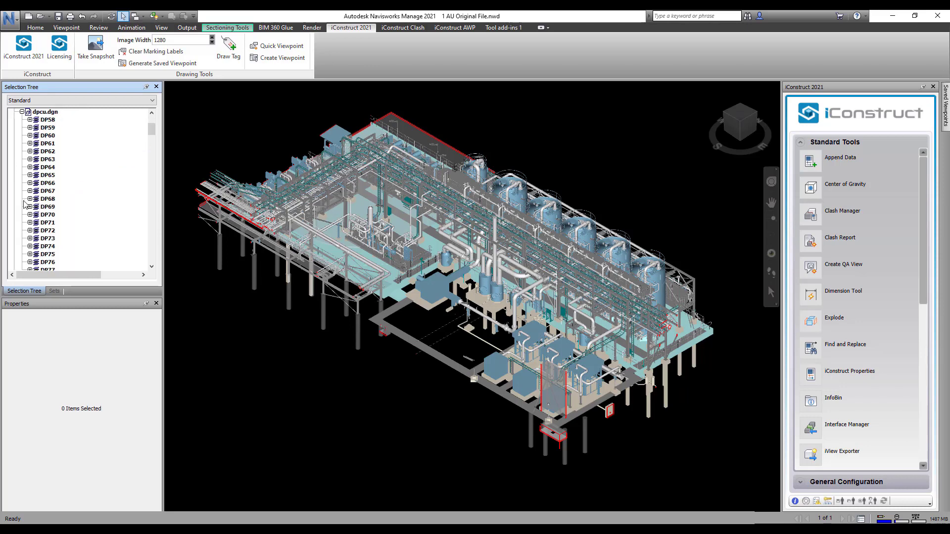
pyautogui.click(30, 118)
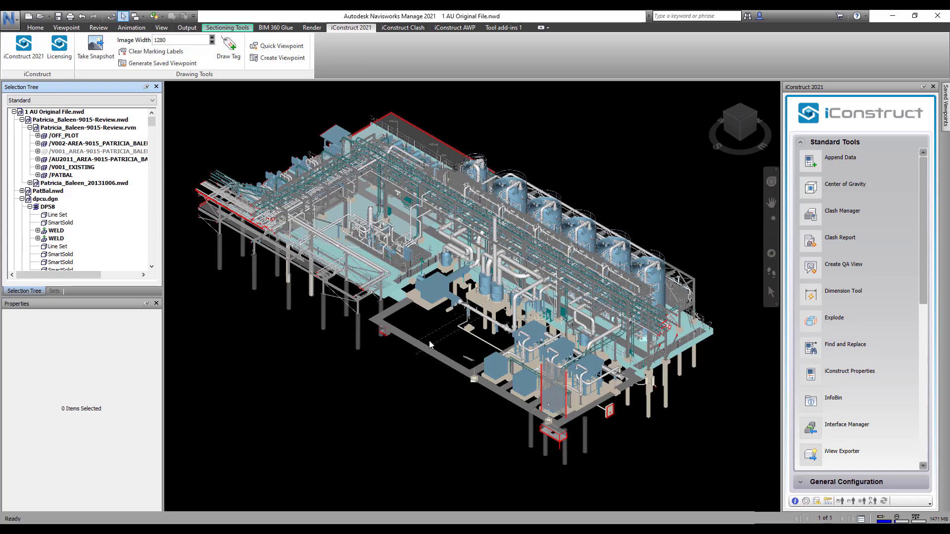
pyautogui.click(529, 334)
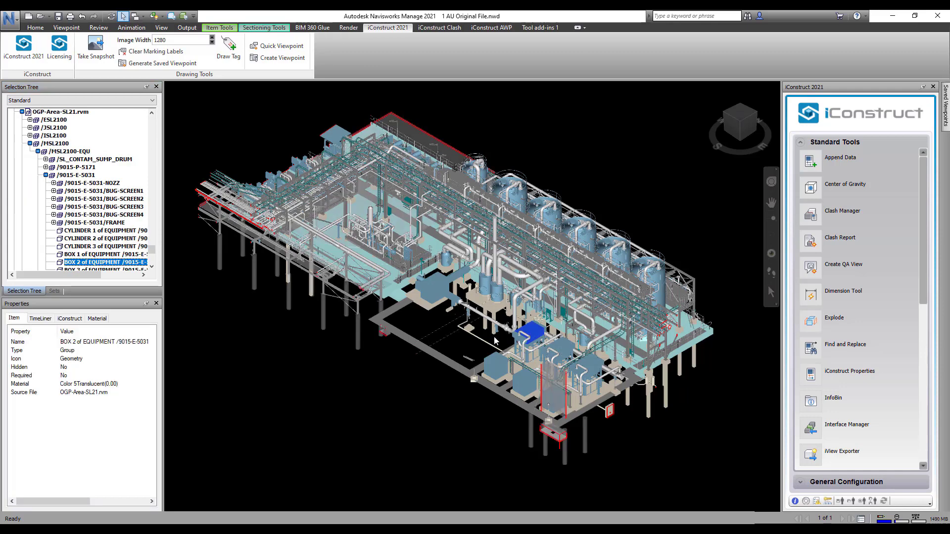
pyautogui.click(69, 318)
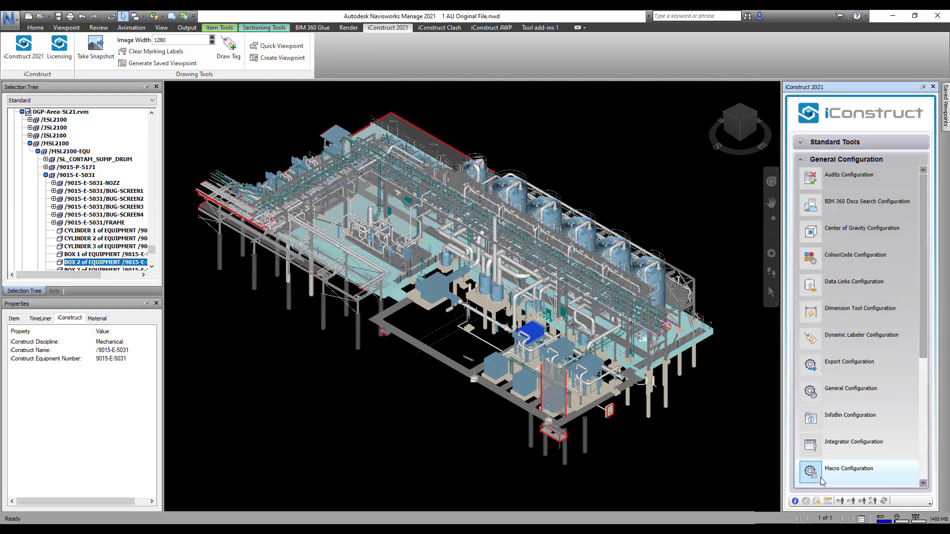
# - Create a new ReConstruct configuration template named 'Discipline-Line No.'
pyautogui.scroll(-3)
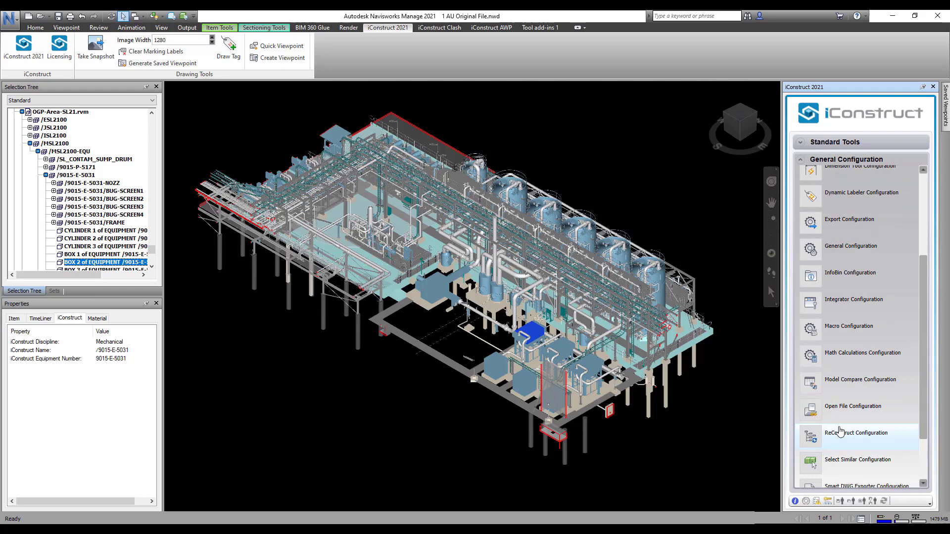
pyautogui.click(856, 433)
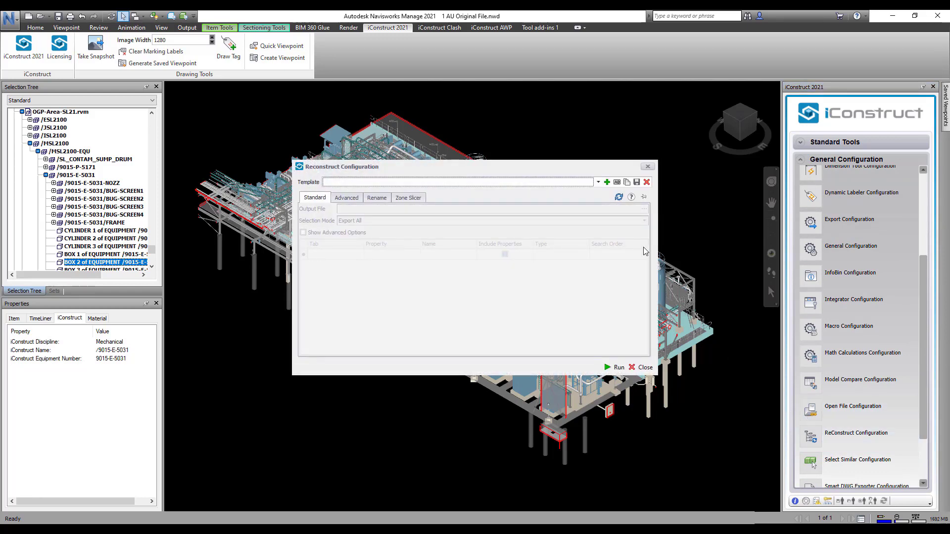
pyautogui.click(607, 182)
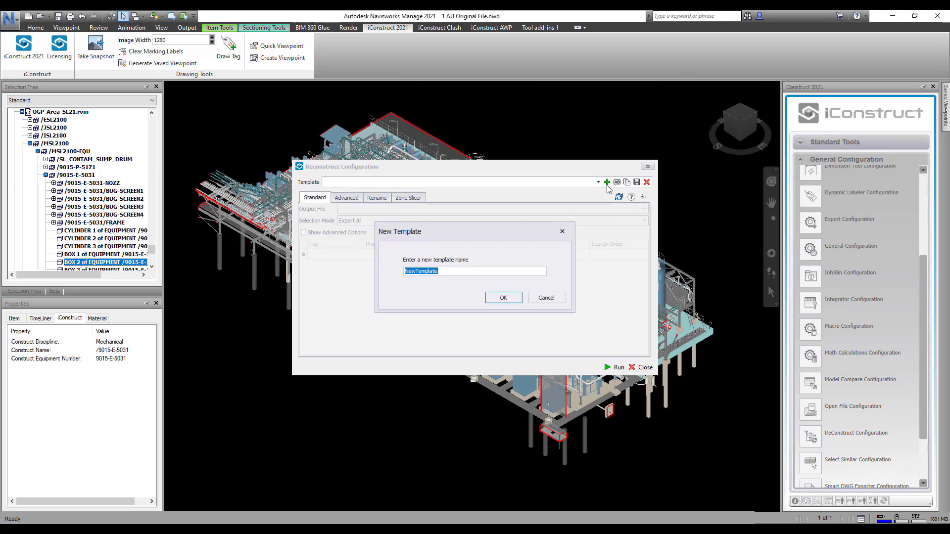
pyautogui.write('Discipline')
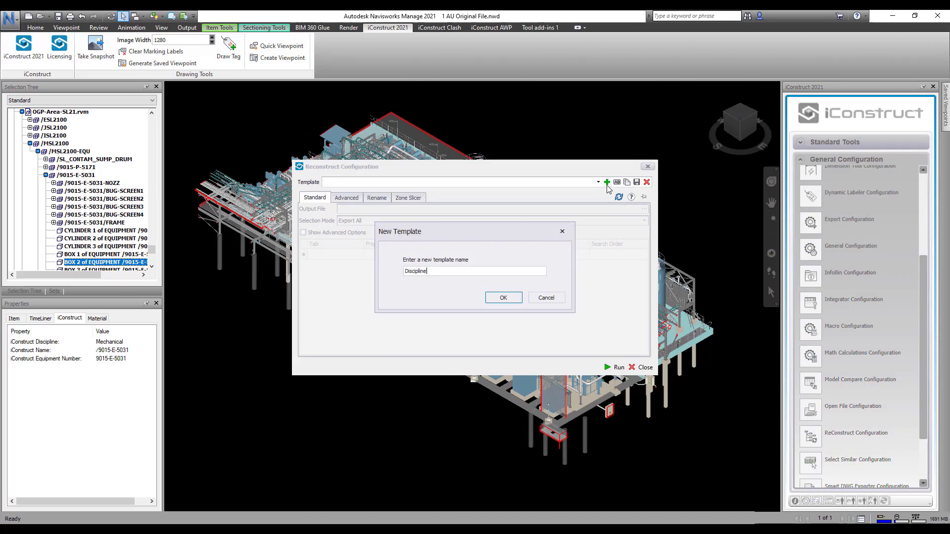
pyautogui.write('-Line No.')
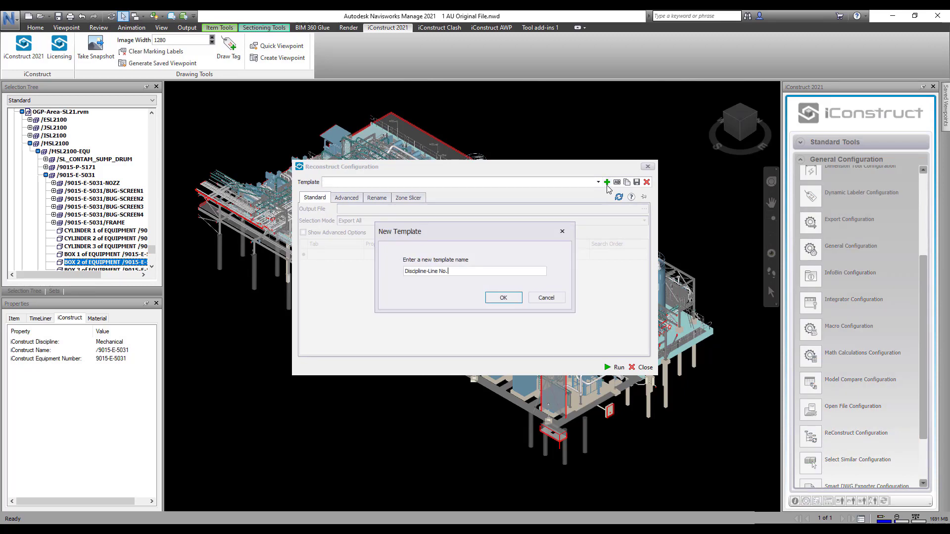
pyautogui.click(502, 298)
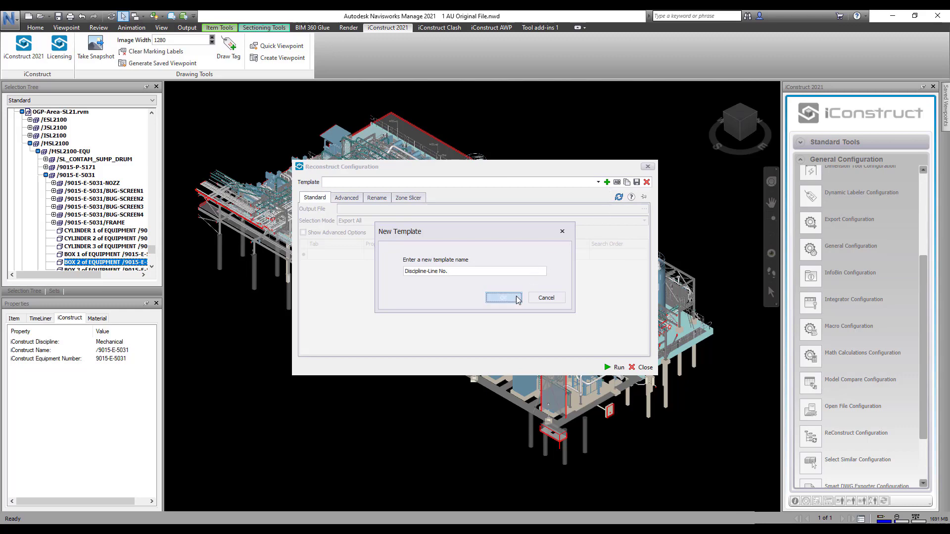
pyautogui.click(504, 298)
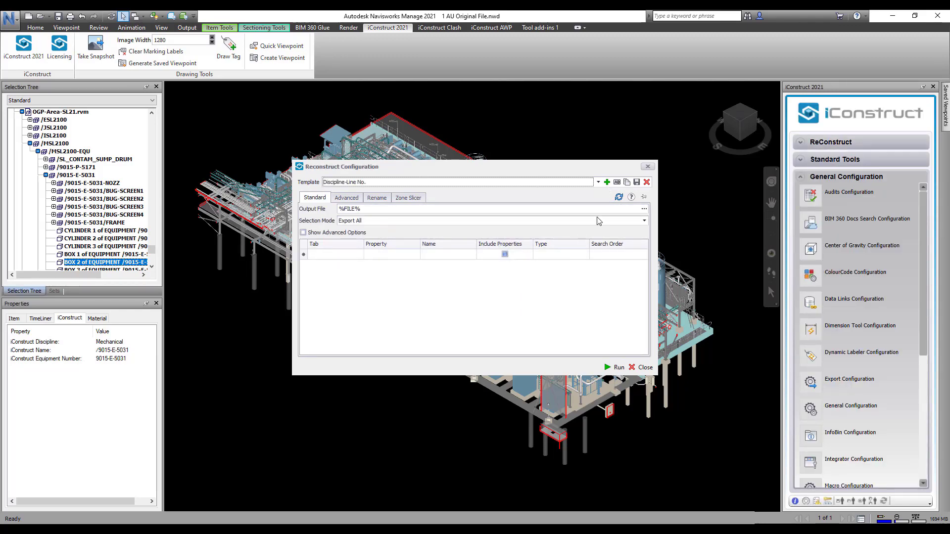
# - Refresh properties, export everything except hidden items, and map iConstruct Discipline to Layer
pyautogui.click(618, 196)
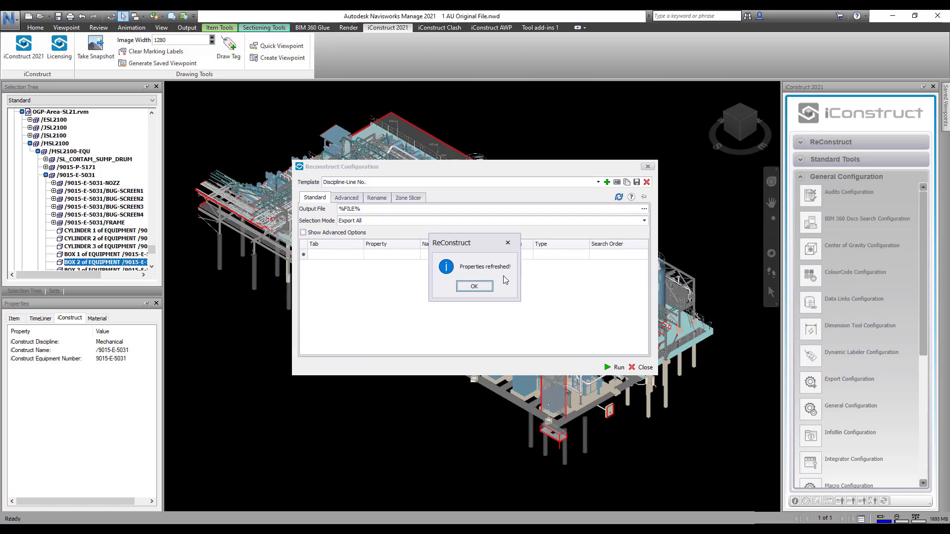
pyautogui.click(474, 286)
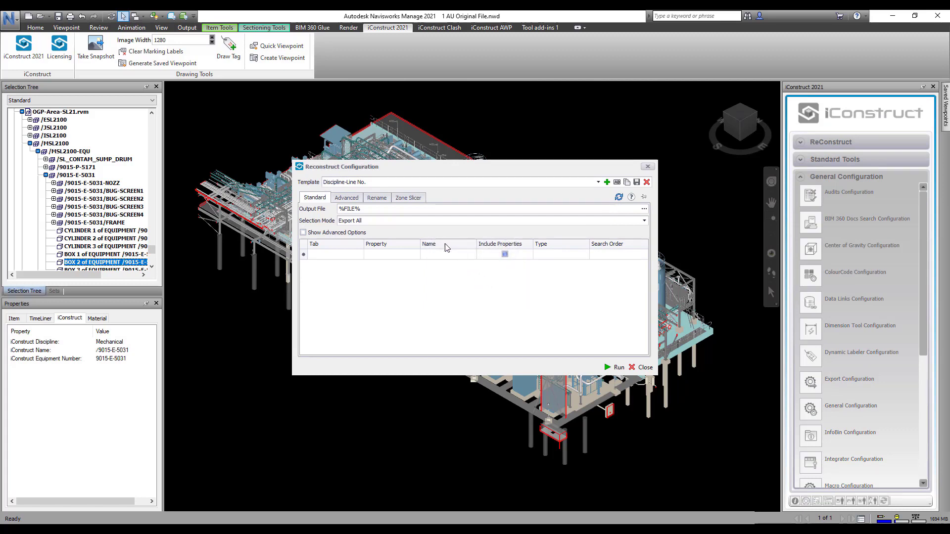
pyautogui.click(643, 221)
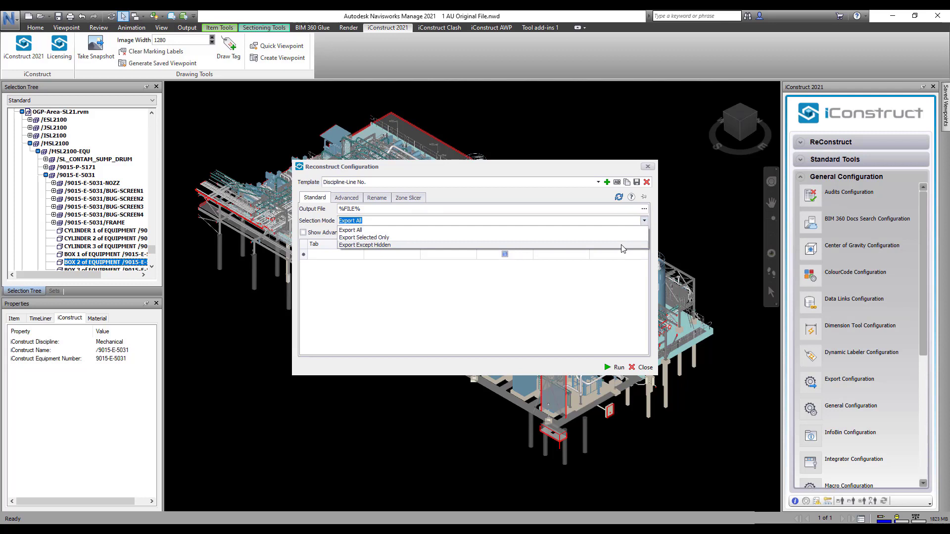
pyautogui.click(364, 246)
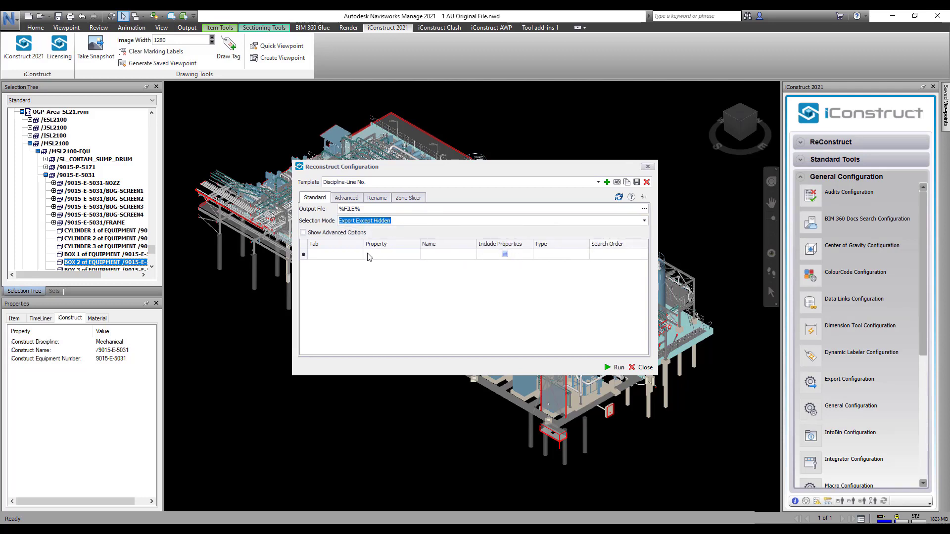
pyautogui.click(358, 254)
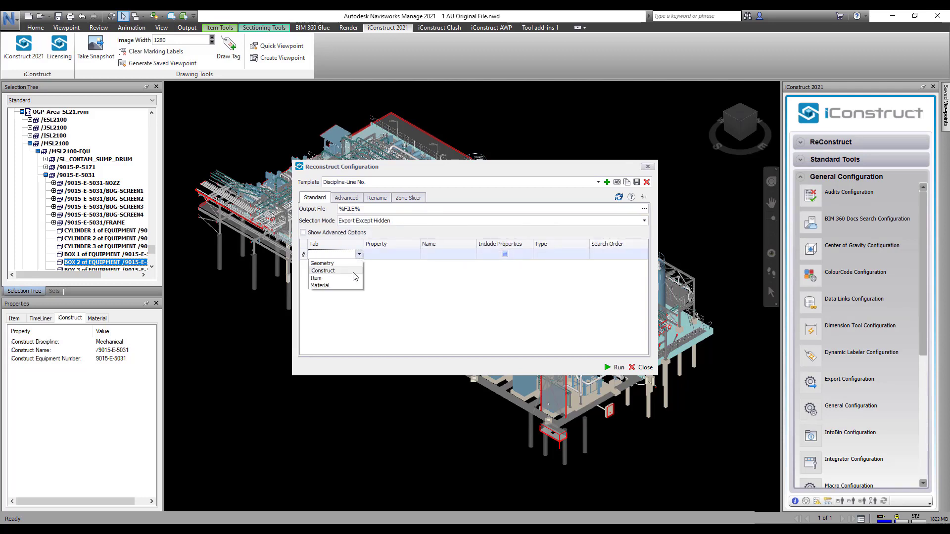
pyautogui.click(323, 271)
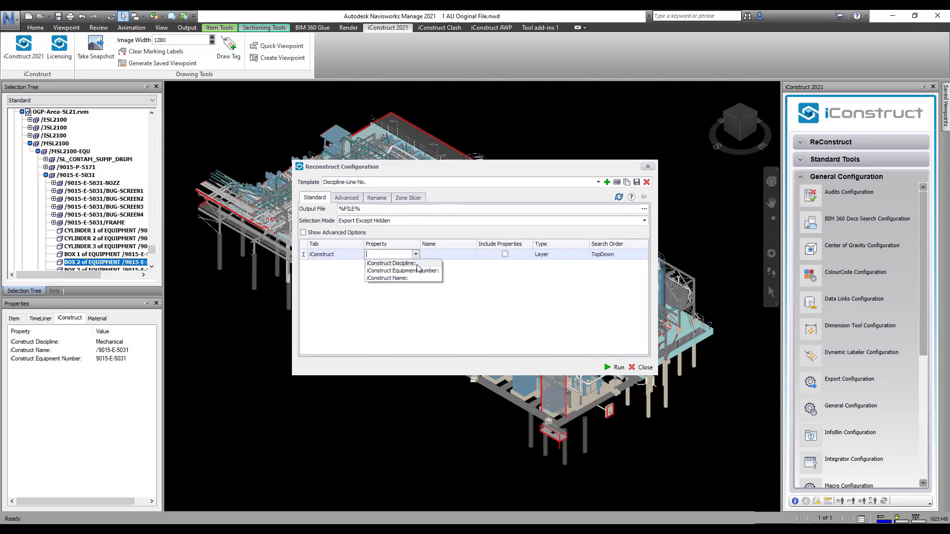
pyautogui.click(390, 263)
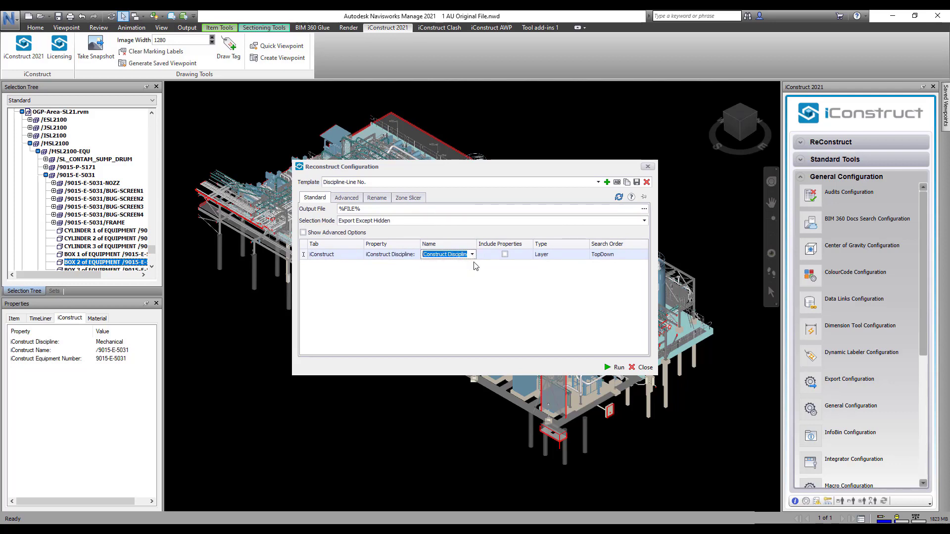
pyautogui.click(584, 254)
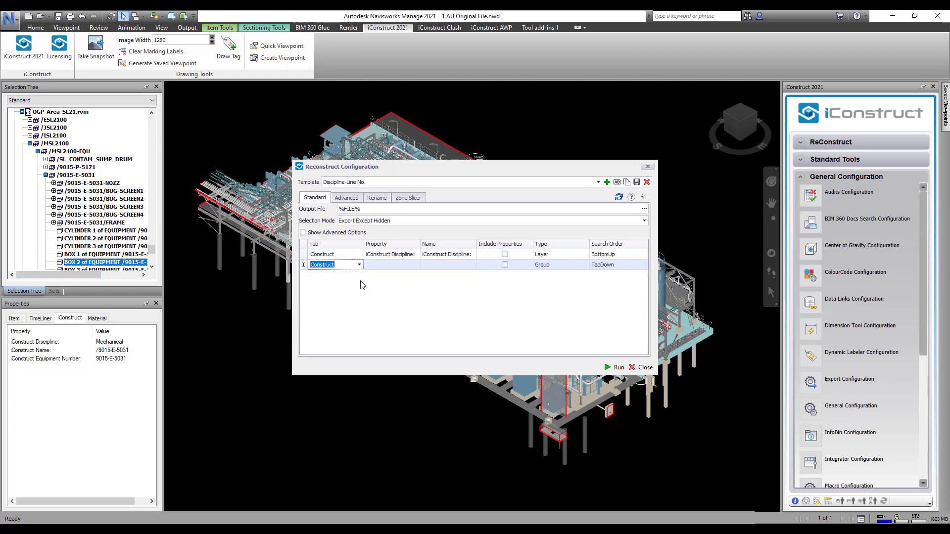
# - Map iConstruct Equipment Number to Group and iConstruct Name to Item, searched bottom-up
pyautogui.click(471, 265)
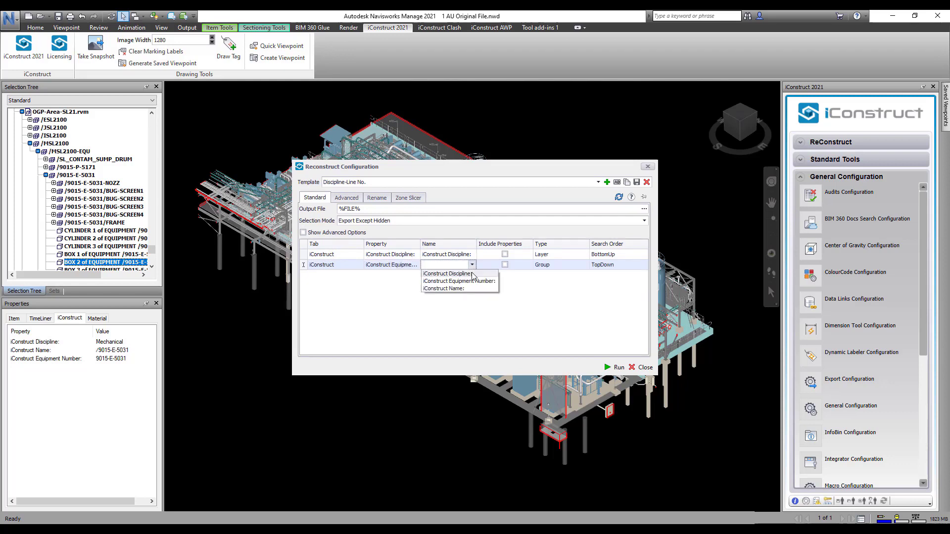
pyautogui.click(459, 281)
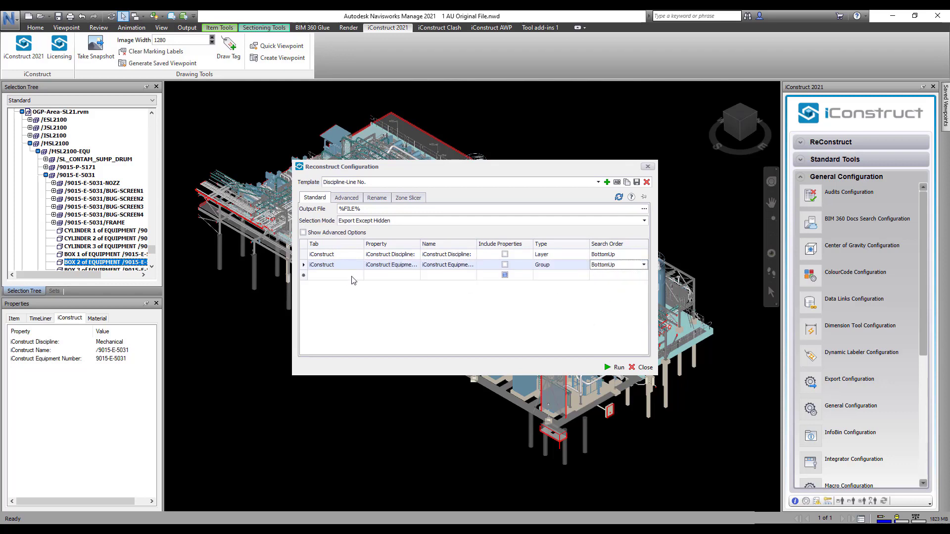
pyautogui.click(416, 275)
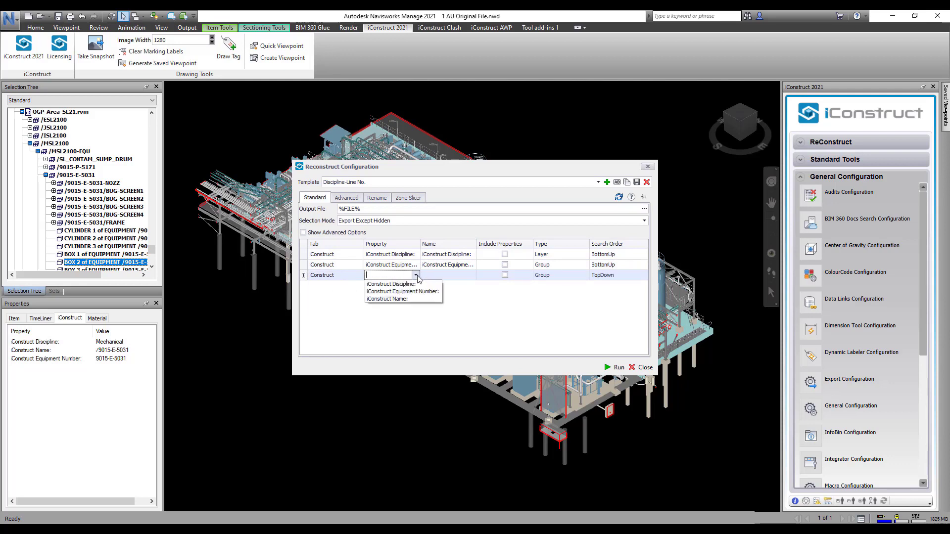
pyautogui.click(387, 299)
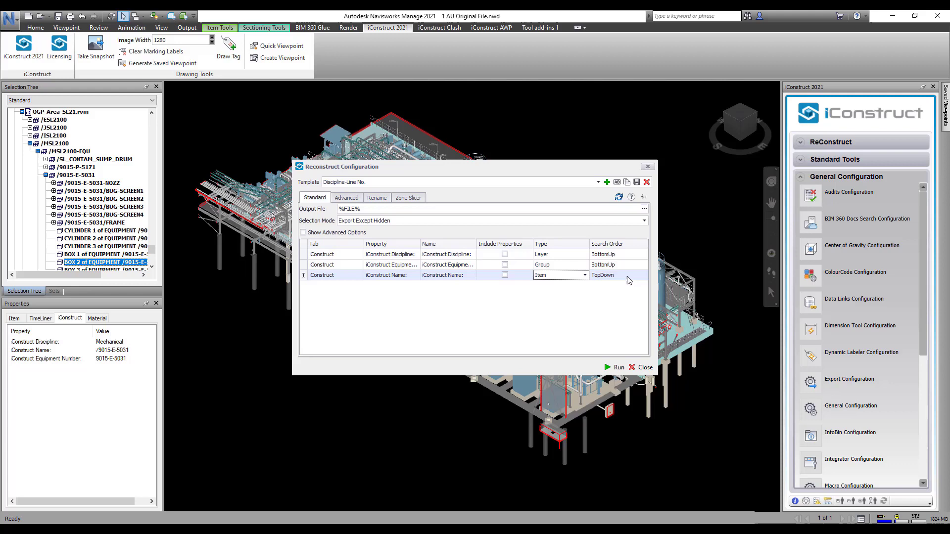
pyautogui.click(617, 275)
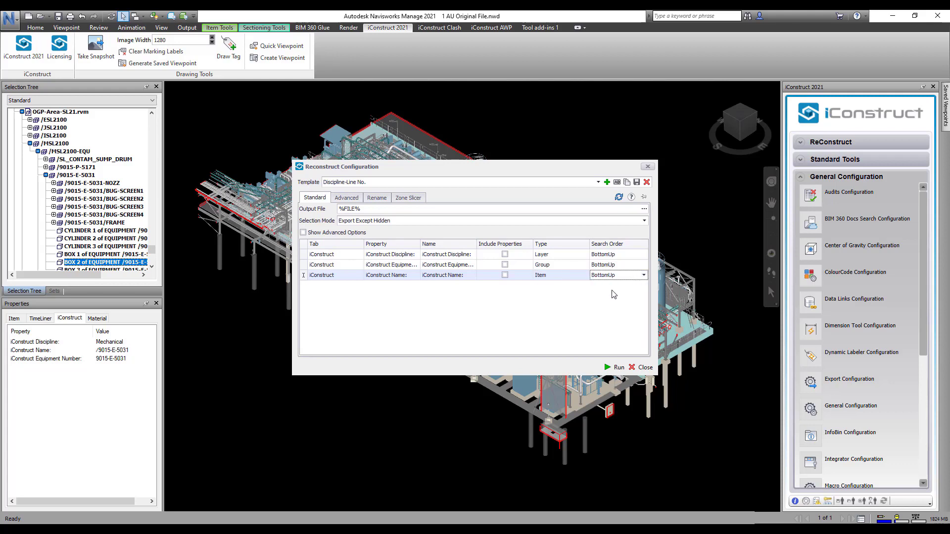
pyautogui.click(346, 197)
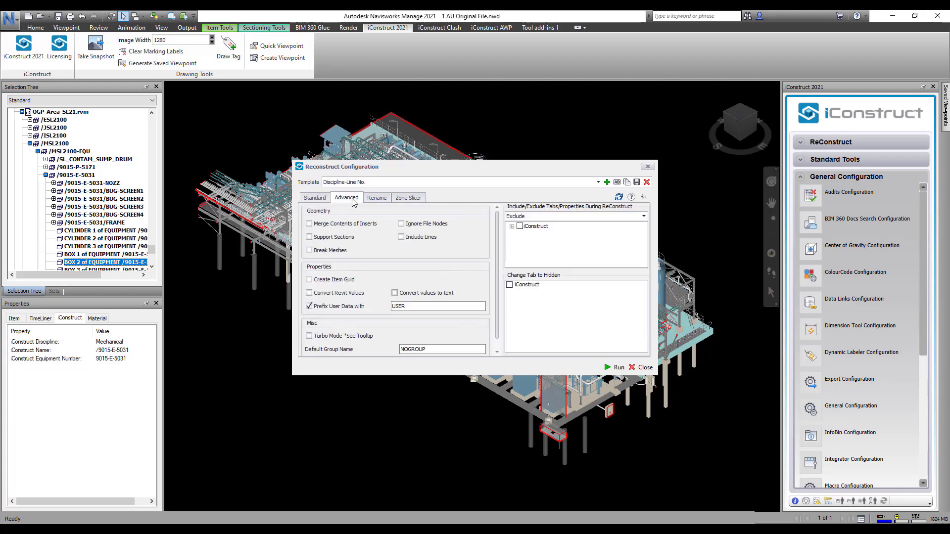
# - Turn off Prefix User Data and save the Discipline-Line No. template
pyautogui.click(309, 307)
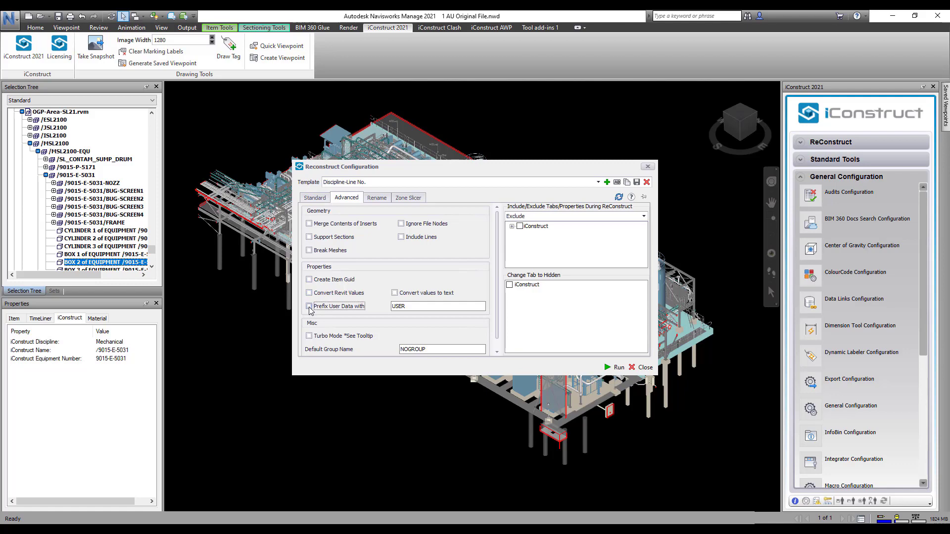
pyautogui.click(315, 197)
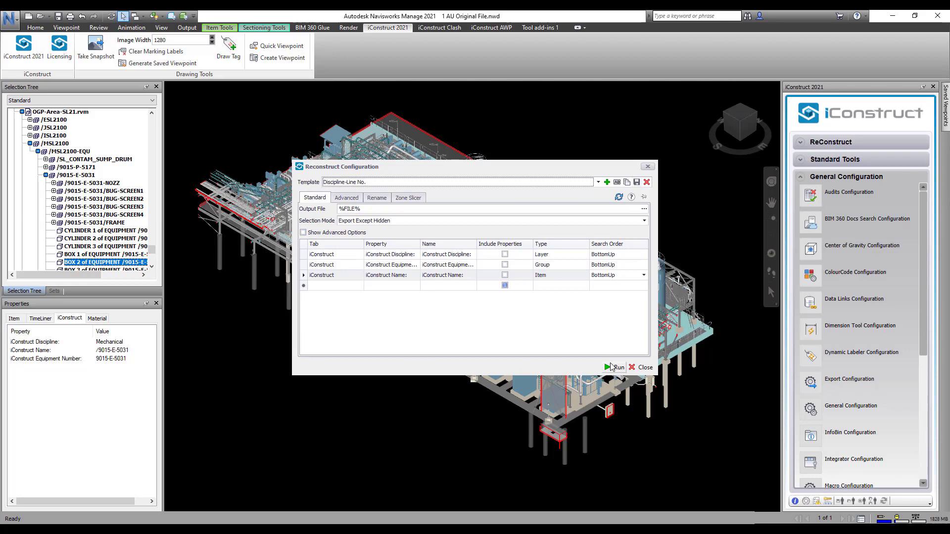
pyautogui.click(641, 367)
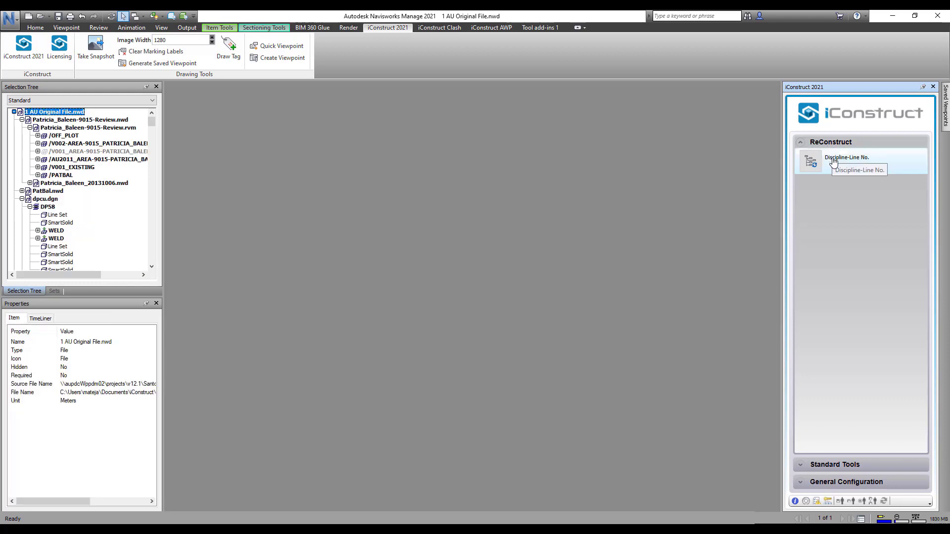
# - Run the Discipline-Line No. tool to export 1 AU Original File_ReConstruct.nwd
pyautogui.click(847, 160)
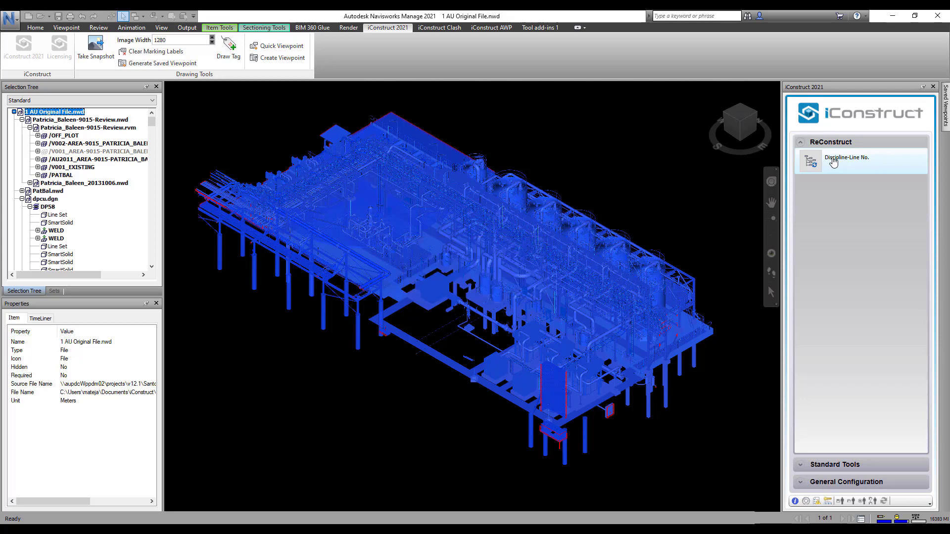
pyautogui.click(835, 160)
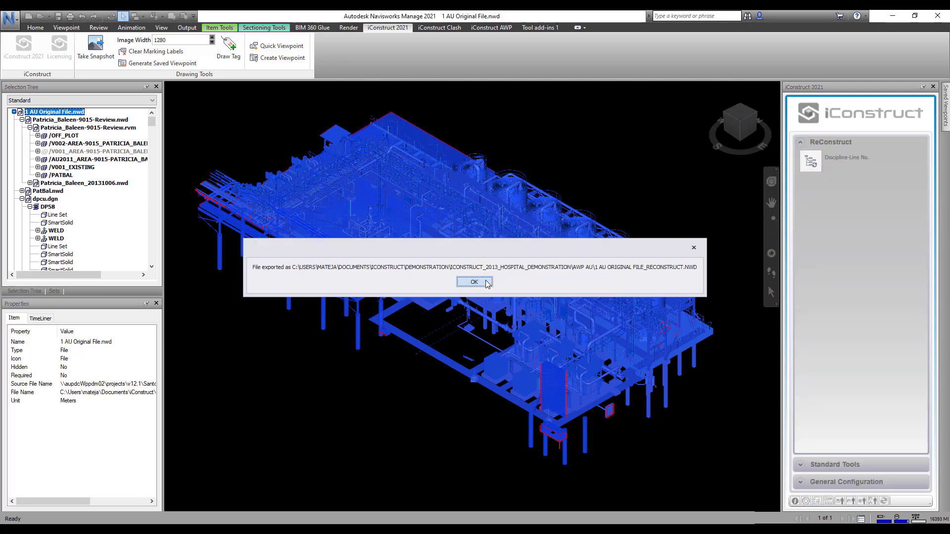
pyautogui.click(474, 281)
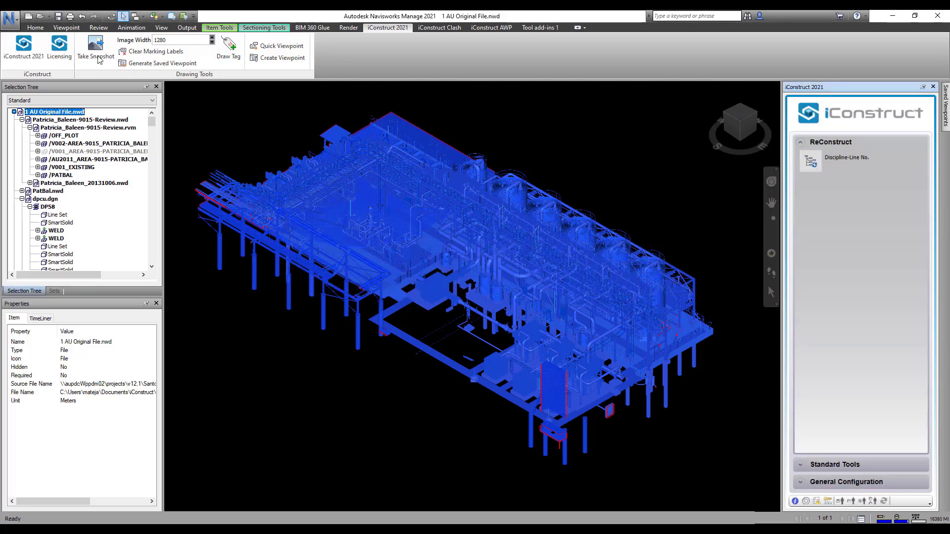
# - Open the exported 1 AU ORIGINAL FILE_RECONSTRUCT.NWD file
pyautogui.click(10, 16)
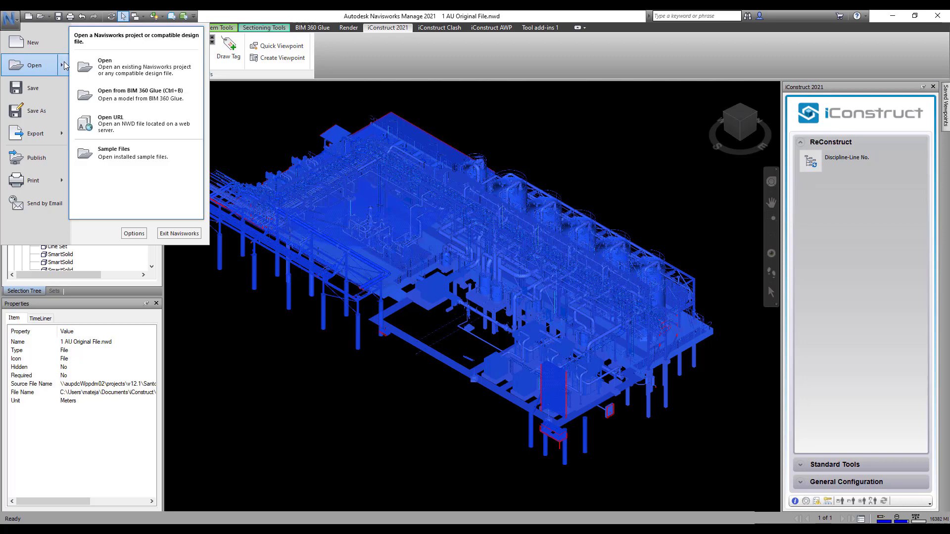
pyautogui.click(105, 66)
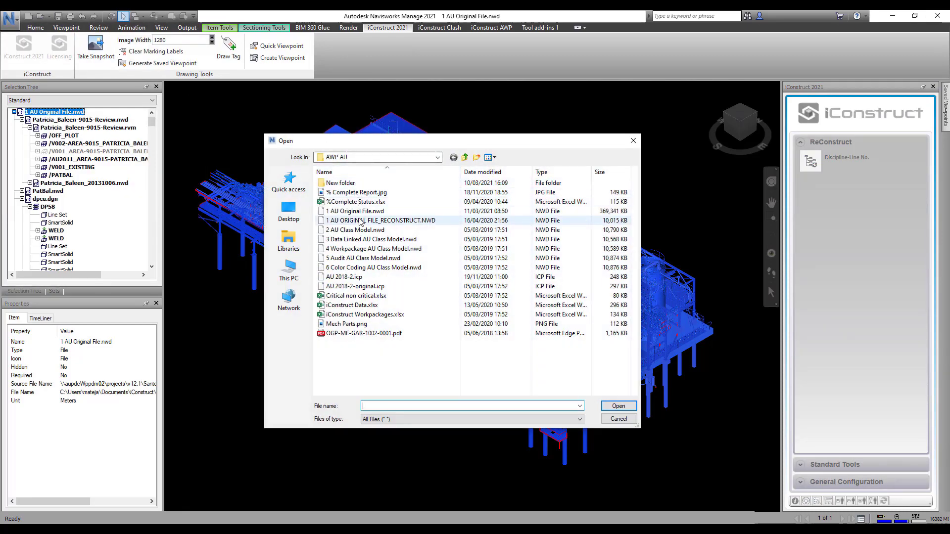
pyautogui.click(380, 220)
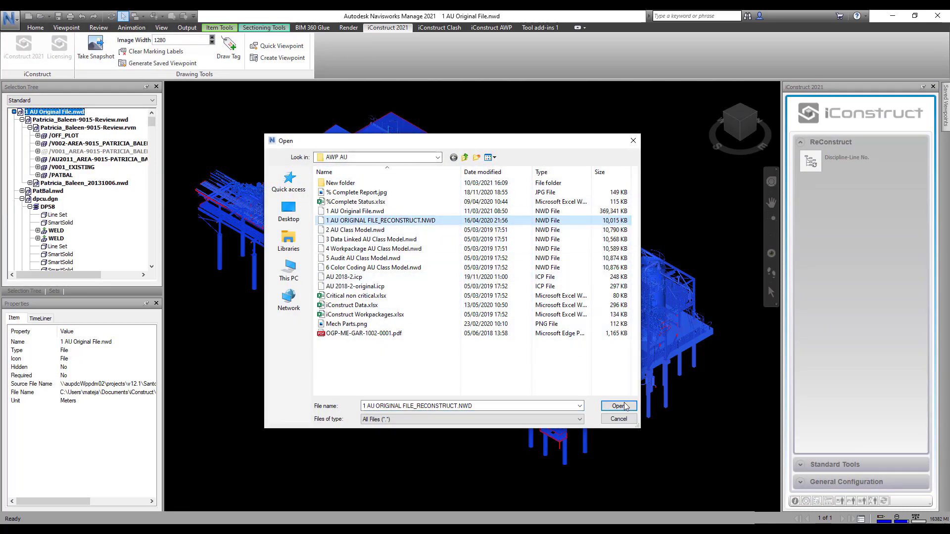
pyautogui.click(619, 406)
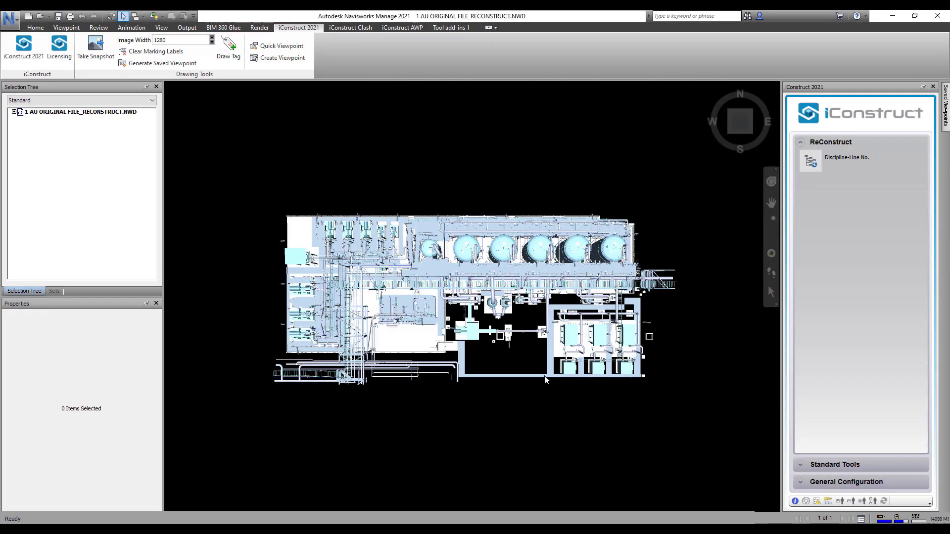
# - Expand the discipline groups, Mechanical's equipment numbers and the items under 9015-E-5031
pyautogui.click(14, 111)
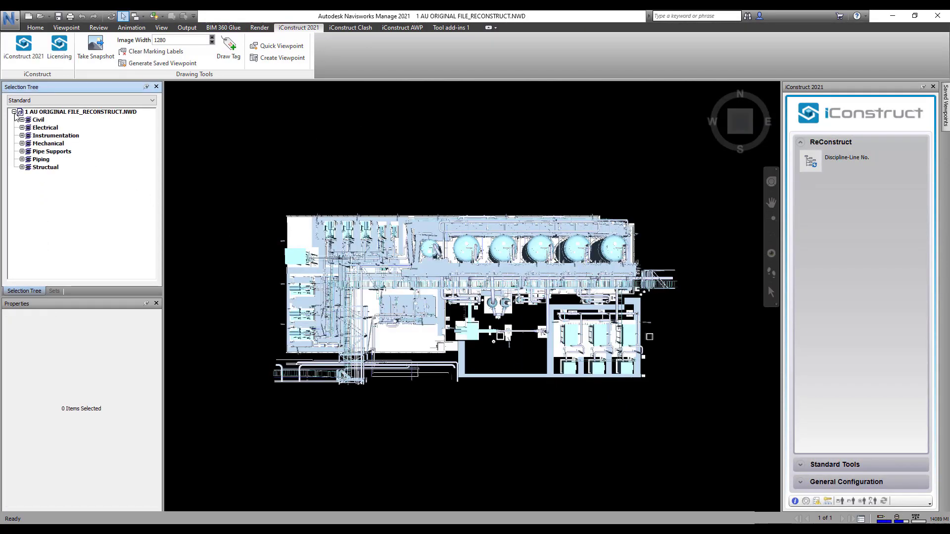
pyautogui.click(23, 142)
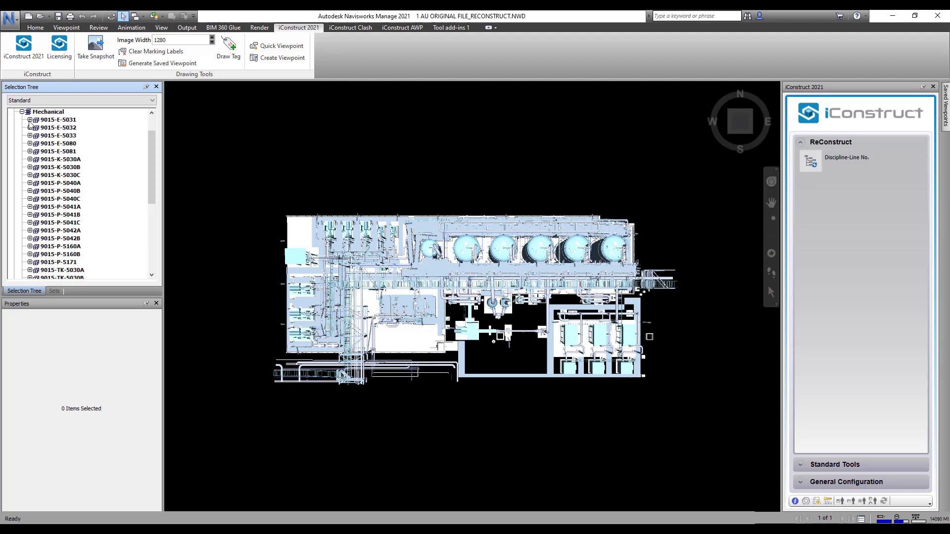
pyautogui.click(31, 119)
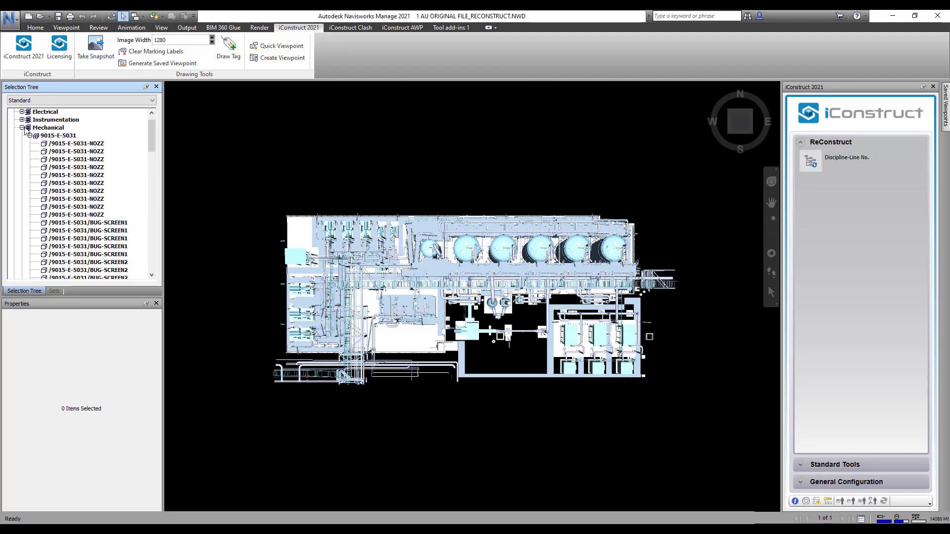